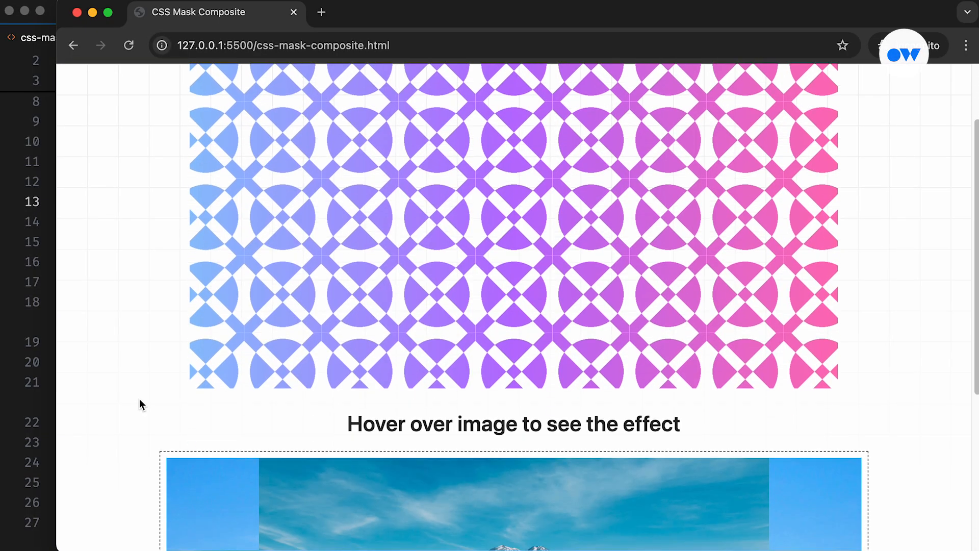
Scroll through the finished X-and-circle card and hero image reveal demo.
scroll("down", 3)
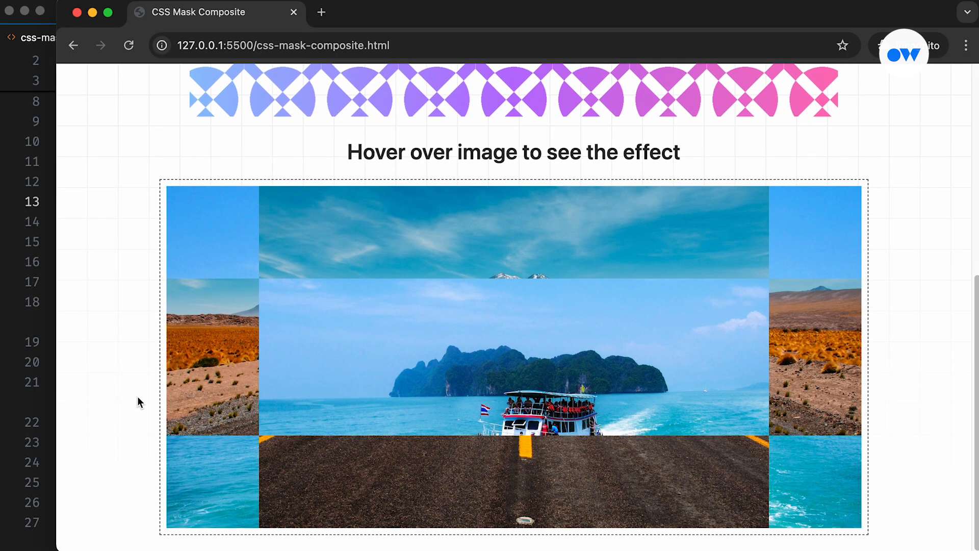
mouse_move(184, 405)
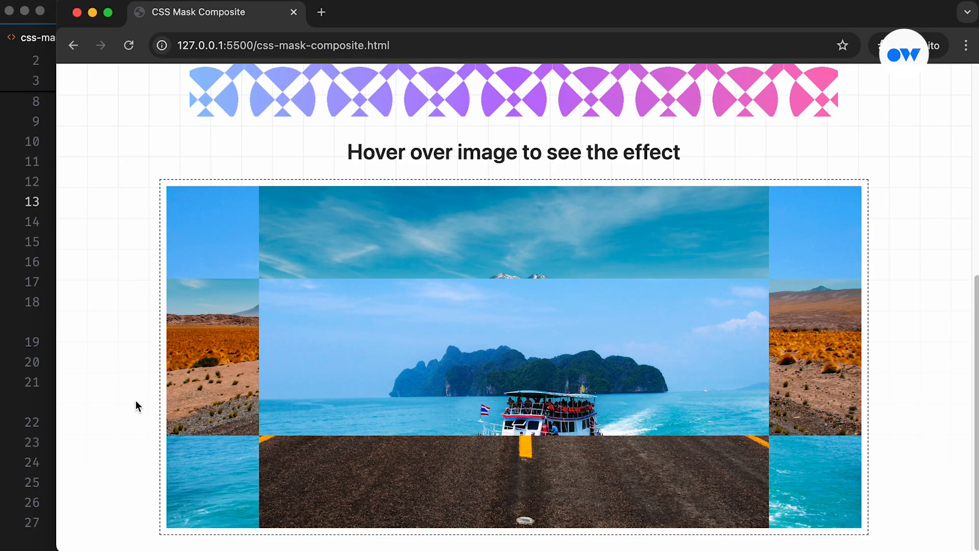
mouse_move(202, 405)
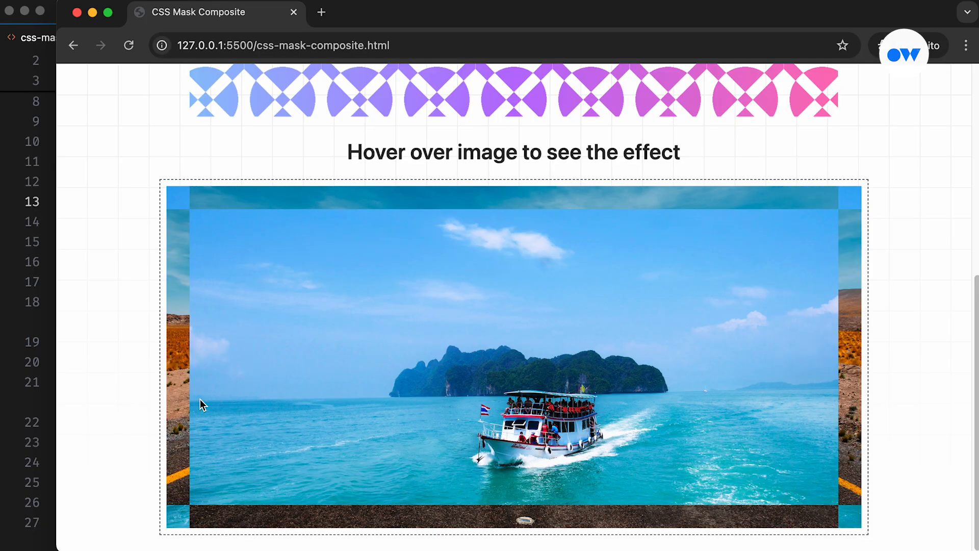
mouse_move(140, 405)
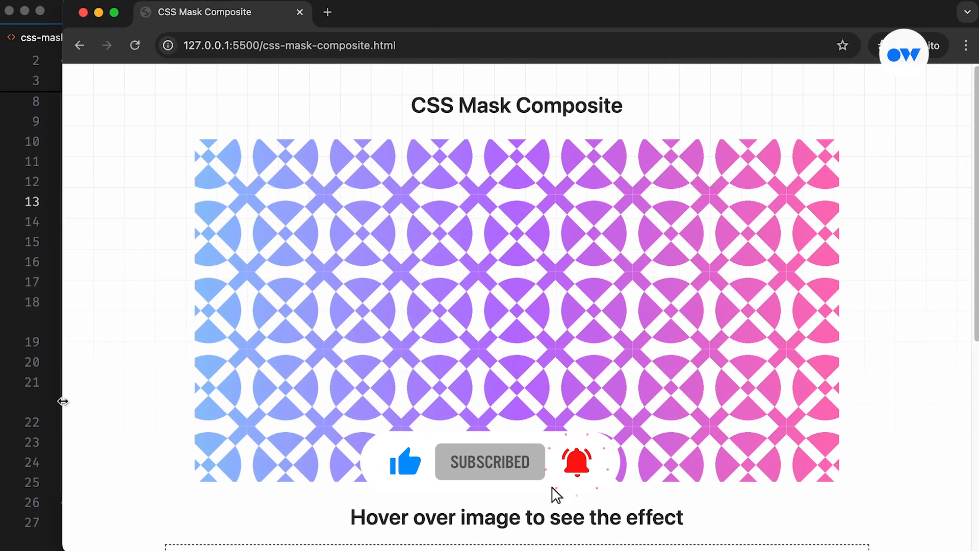
scroll("down", 3)
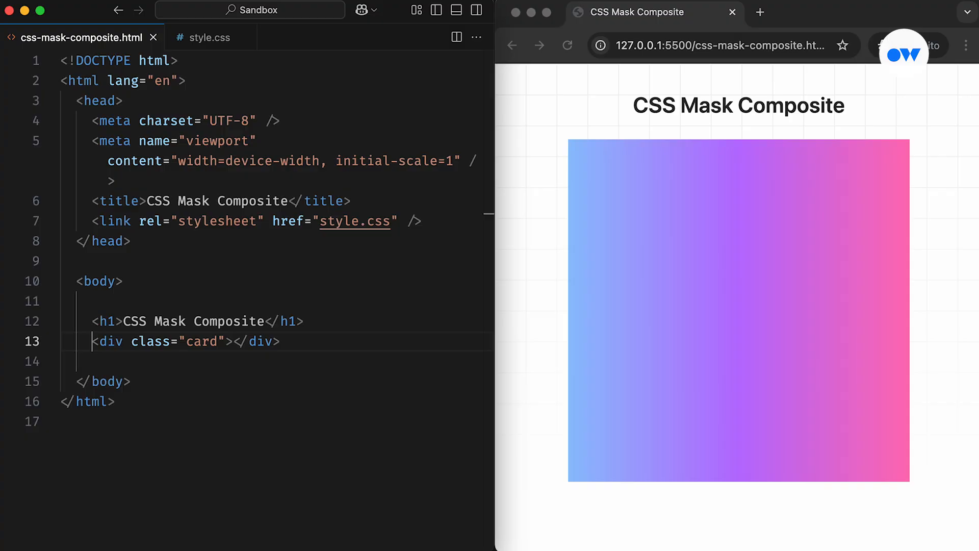
Select the card div, then place the cursor after the .card gradient background in style.css.
triple_click(185, 342)
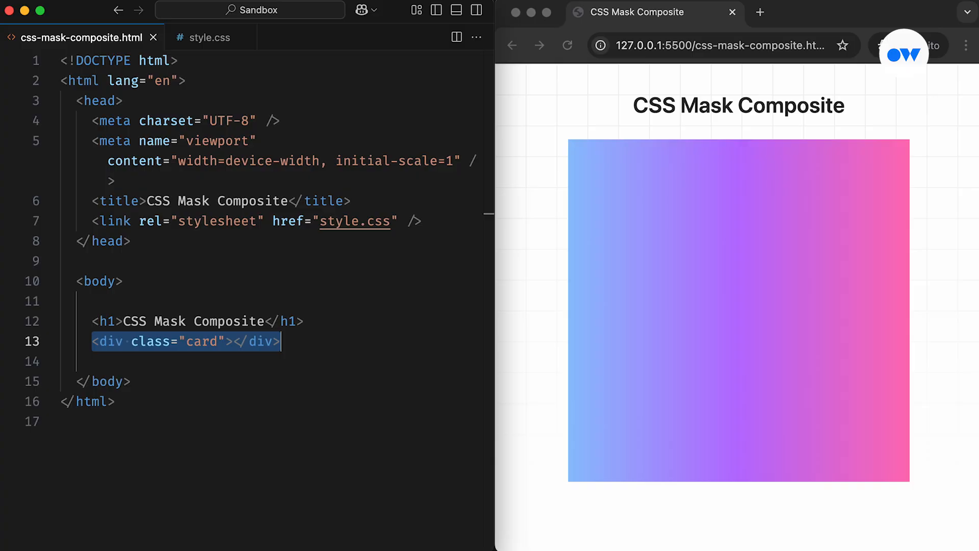
left_click(208, 37)
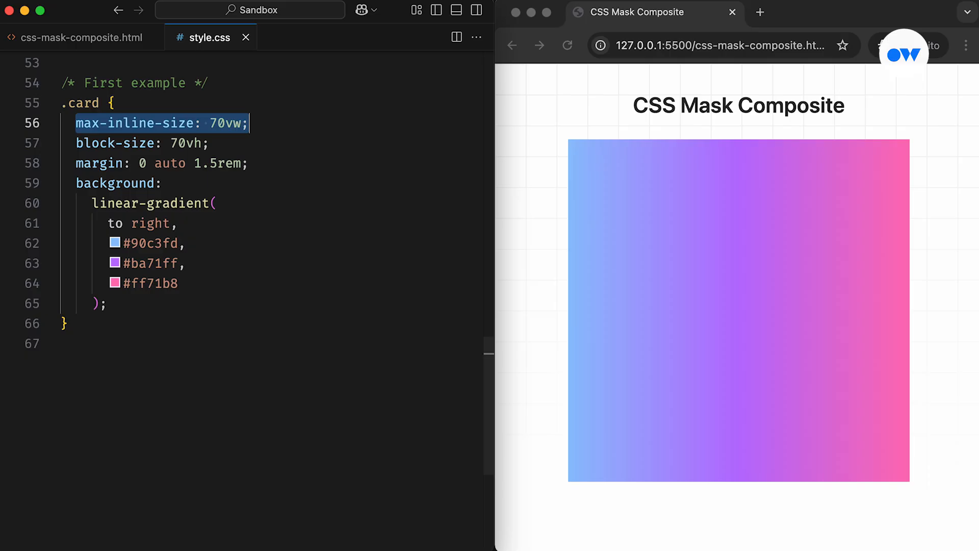
left_click(141, 142)
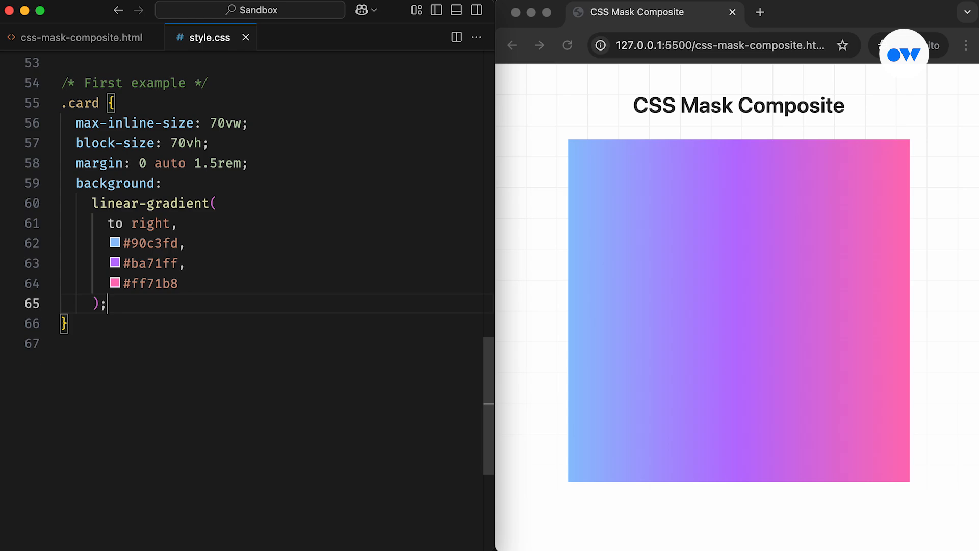
Add mask-image: radial-gradient(circle, #000 60%, #0000 0) to the .card rule.
key("enter")
type("mask-image")
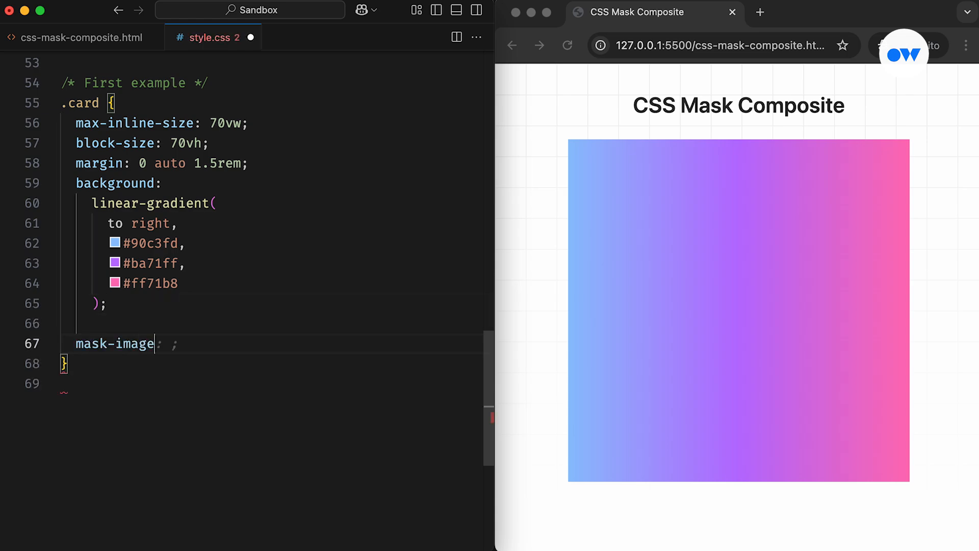
type("radial-gradient(")
type("#0000 0")
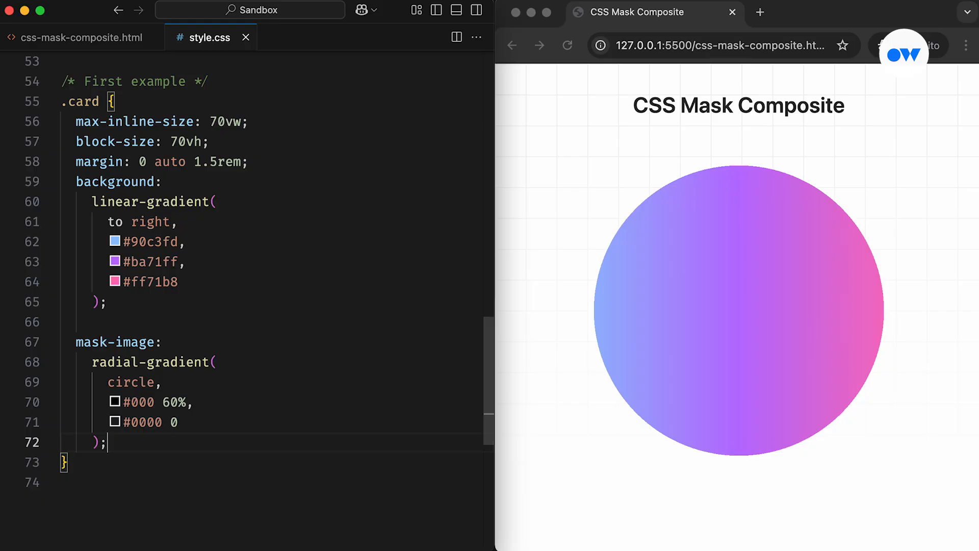
type(",")
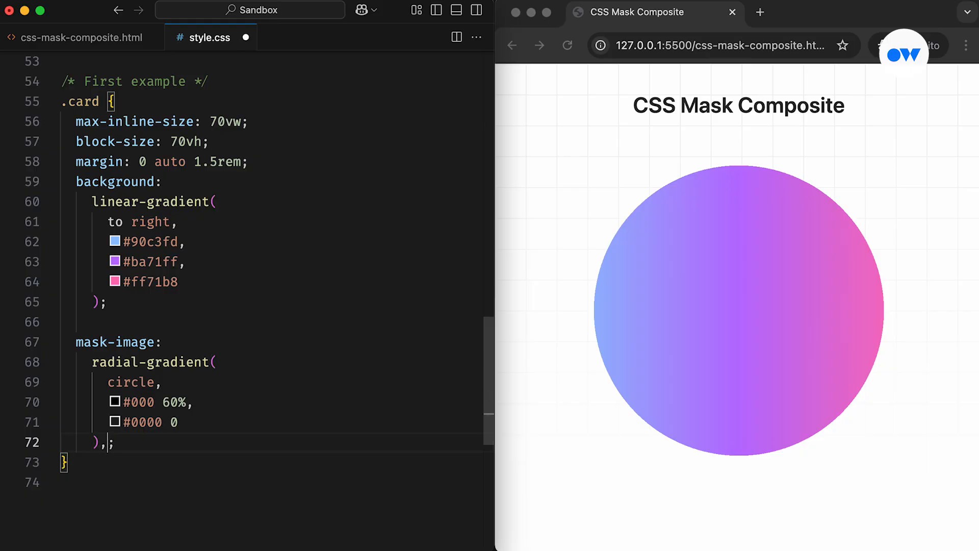
Append linear-gradient(45deg, #0000 45%, #000 0 55%, #0000 0) as a second mask layer.
type("linear-gradient();")
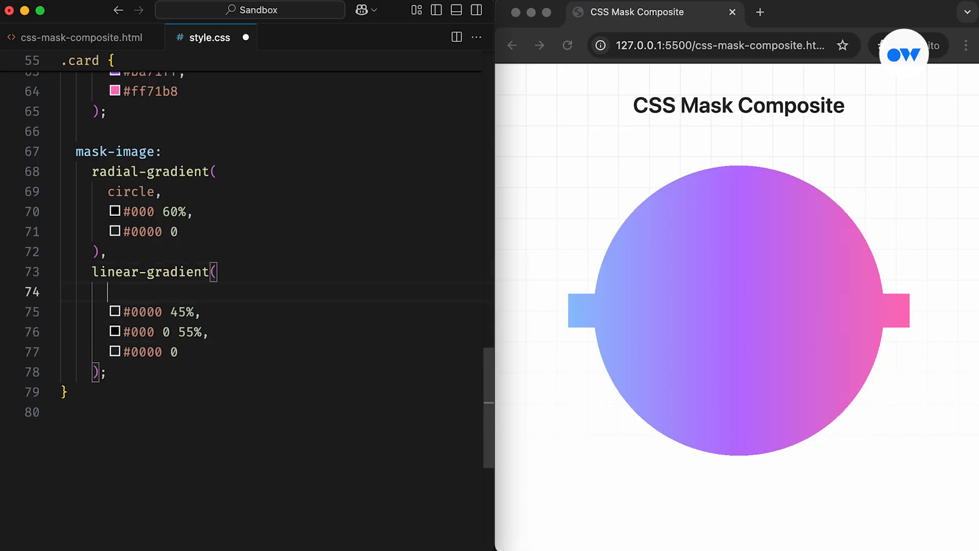
type("45deg")
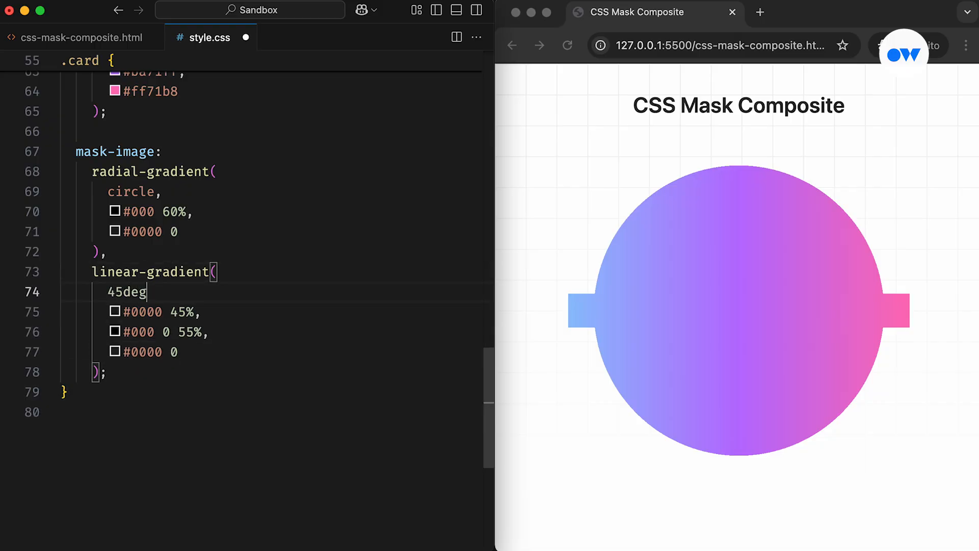
type(",")
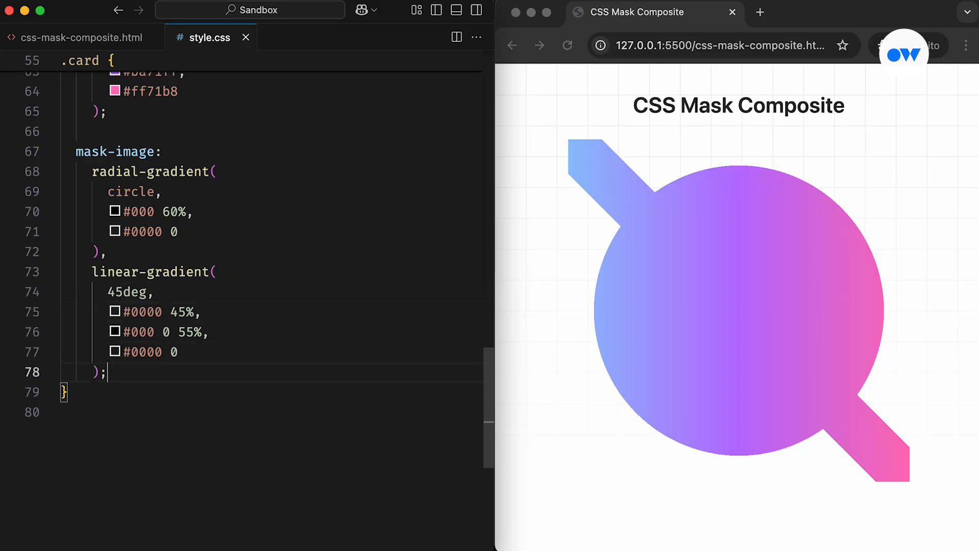
Add mask-composite add, subtract and intersect declarations and save to preview each.
key("Enter")
type("mask-composite: ;")
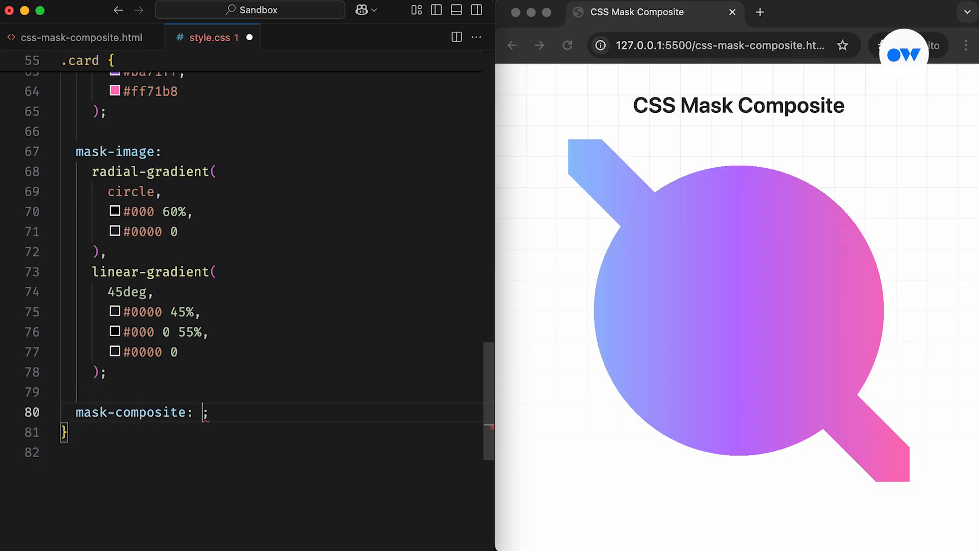
type("add")
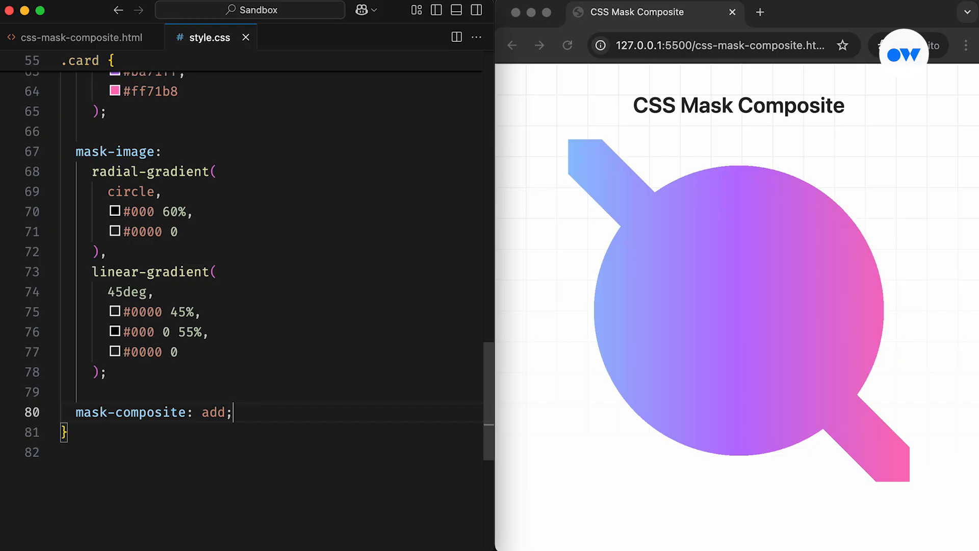
type("mask-composite: subtract;")
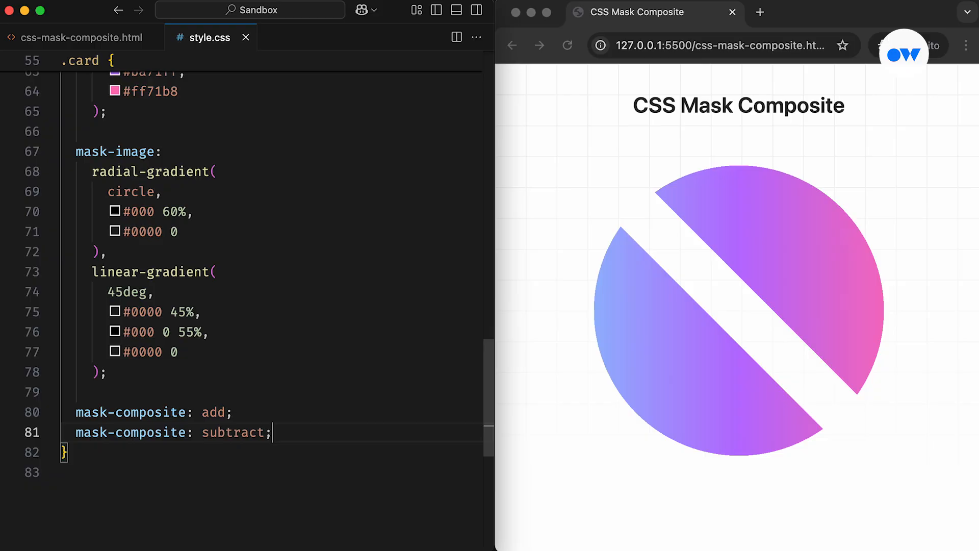
type("mask-composite: intersect;")
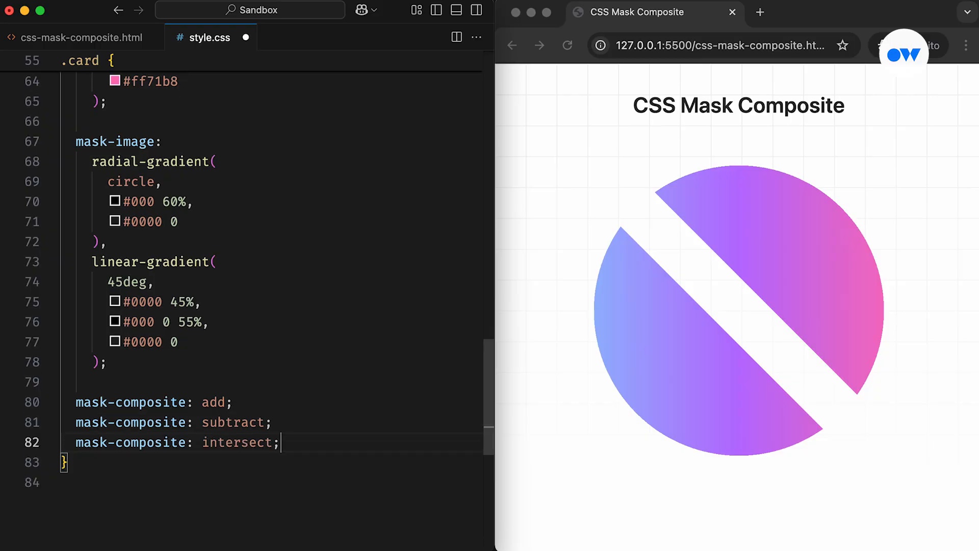
key("cmd+s")
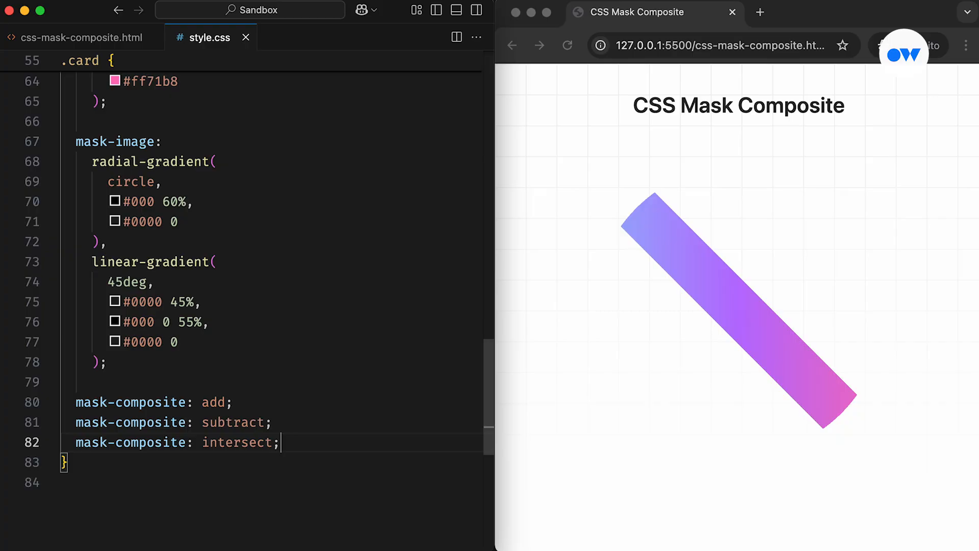
Add mask-composite: exclude, disable the composites, and add a -45deg stripe layer.
type("mask-composite: exclude; */")
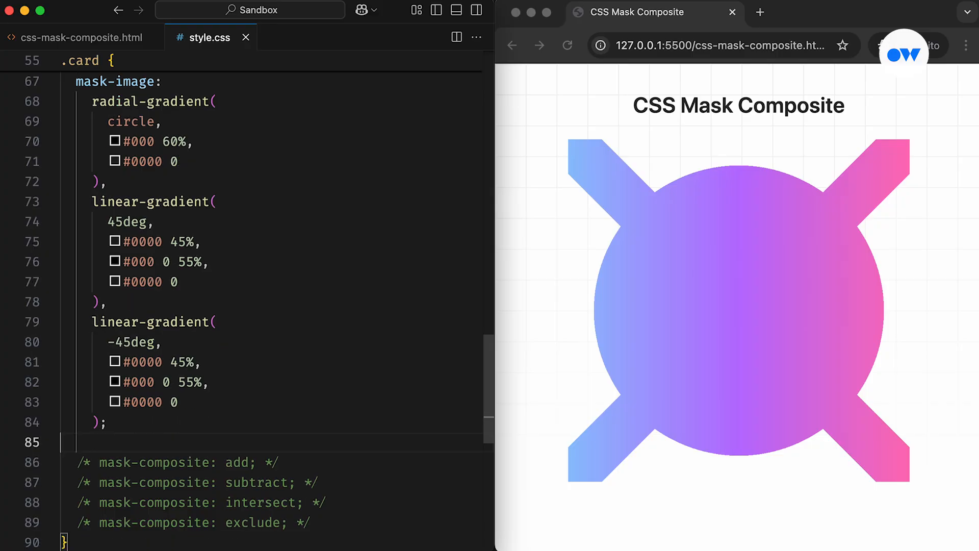
Re-enable the mask-composite lines so exclude cuts the X out of the circle.
type("mask-composite: add;")
type("mask-siz")
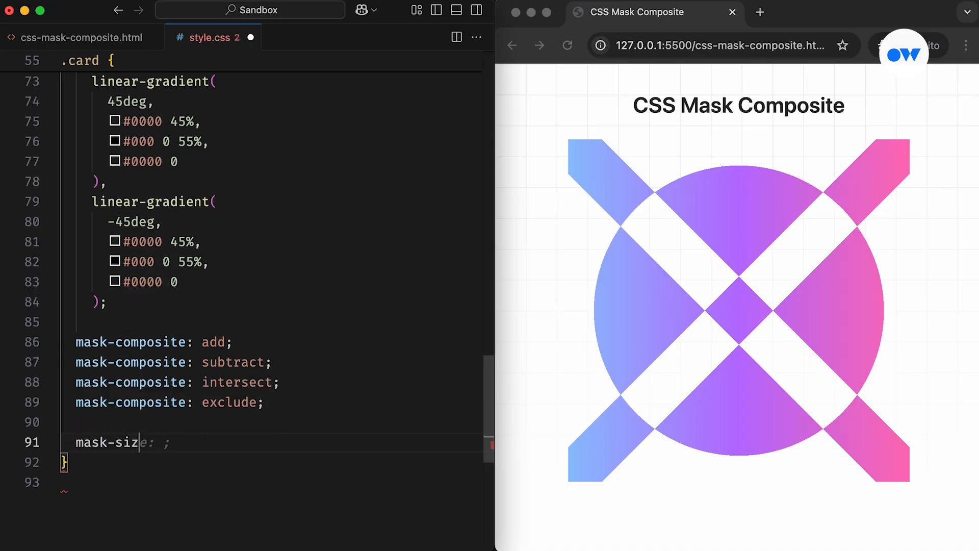
Try mask-size values 50px 100px and 100px 50px before settling on 100px 100px, centred.
type("50px 100px;")
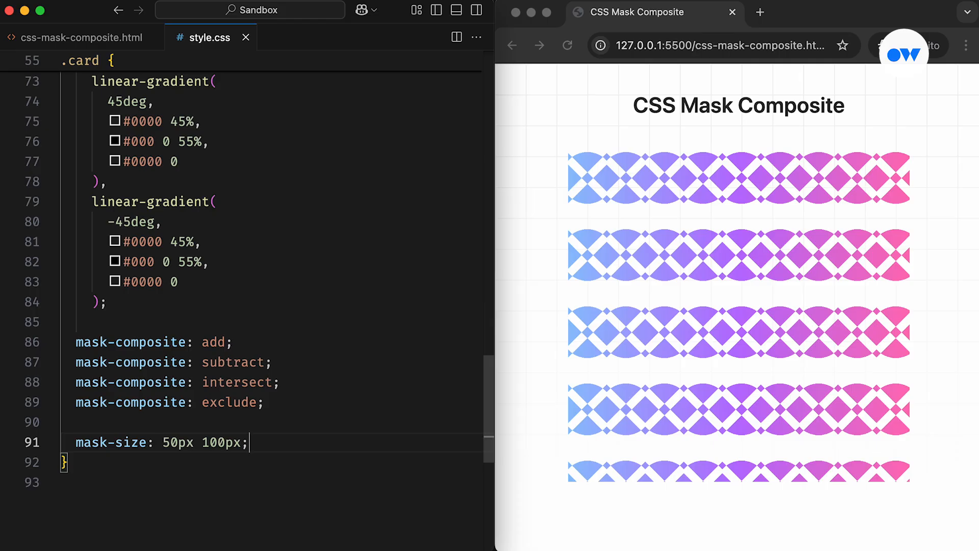
type("mask-size: 100px 50px;")
type("mask-position: center;")
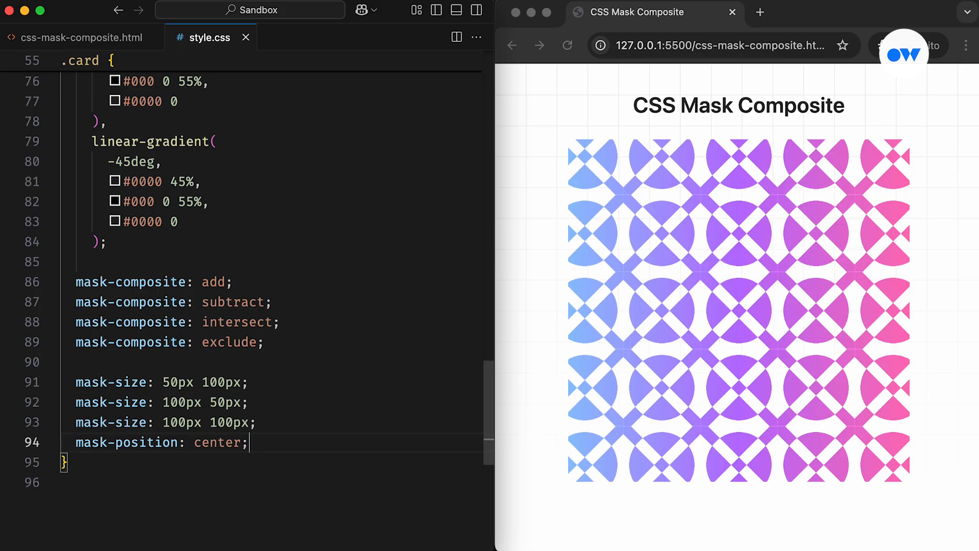
Comment out the card div in css-mask-composite.html, then review the .hero and .slide rules.
left_click(75, 37)
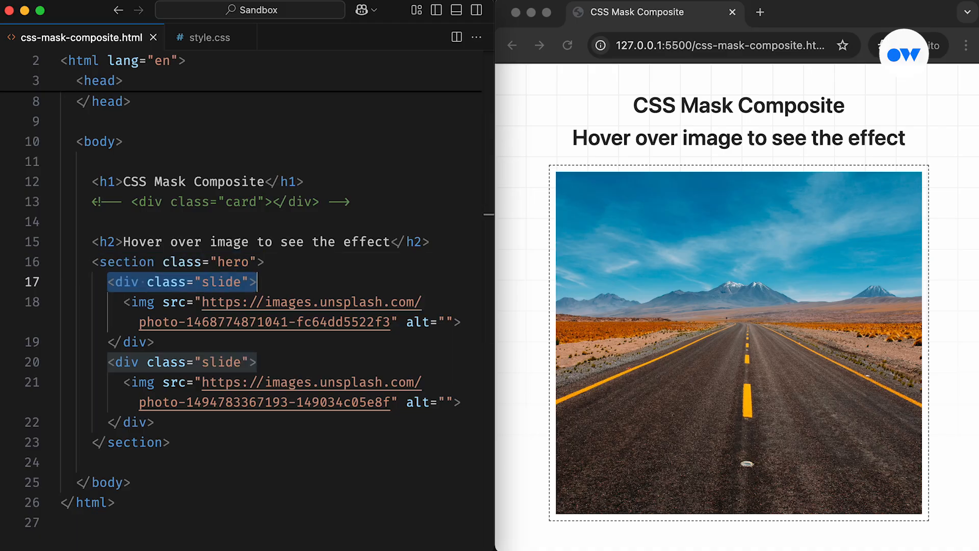
left_click(209, 38)
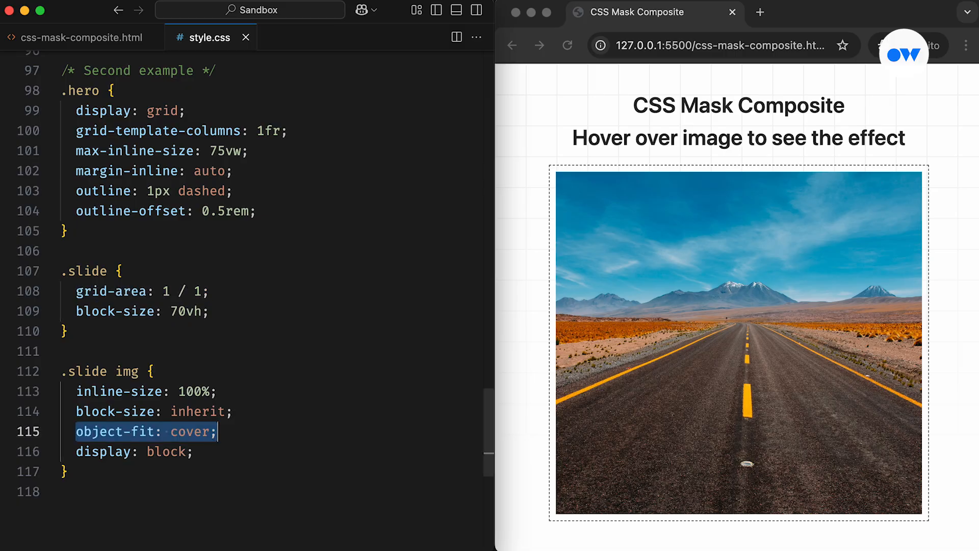
Add a .hero :nth-child(2) mask of four linear-gradients using var(--position).
scroll("down", 3)
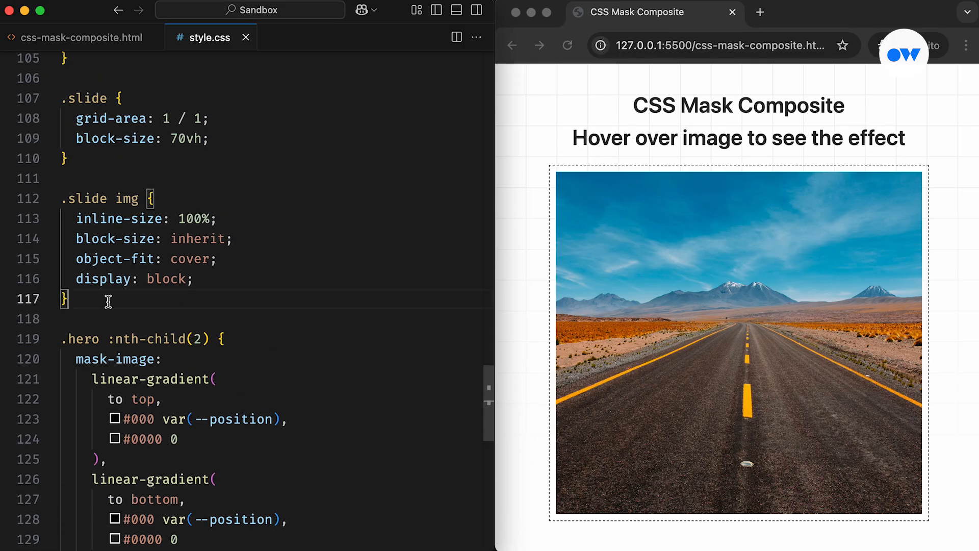
type("@property -")
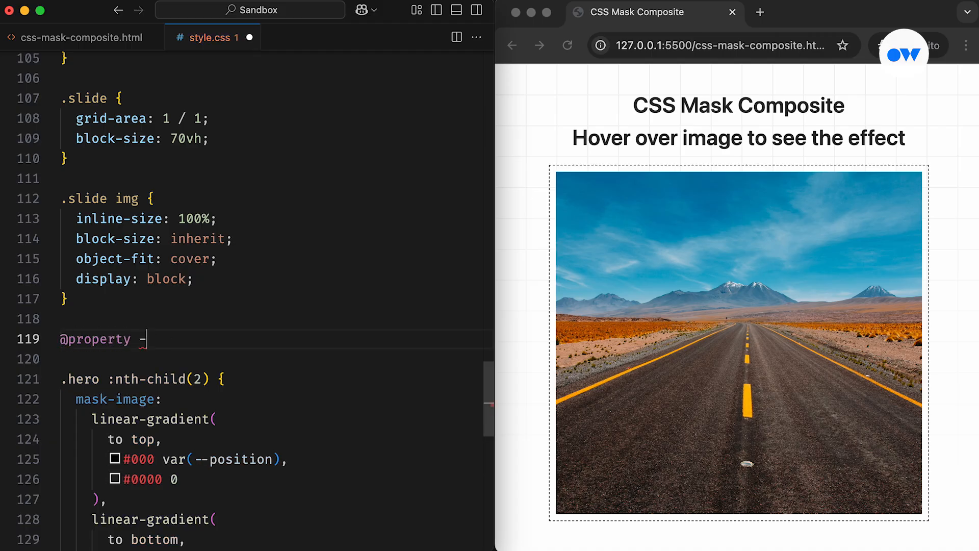
type("--position {\\n  syntax: \"<length>\";\\n  inherits: false;\\n  initial-value: 120px;\\n}")
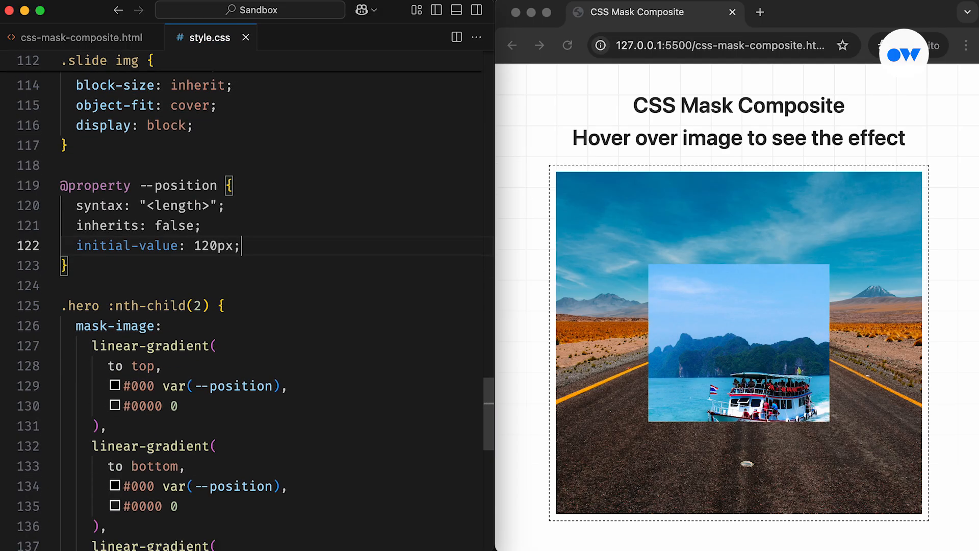
scroll("down", 3)
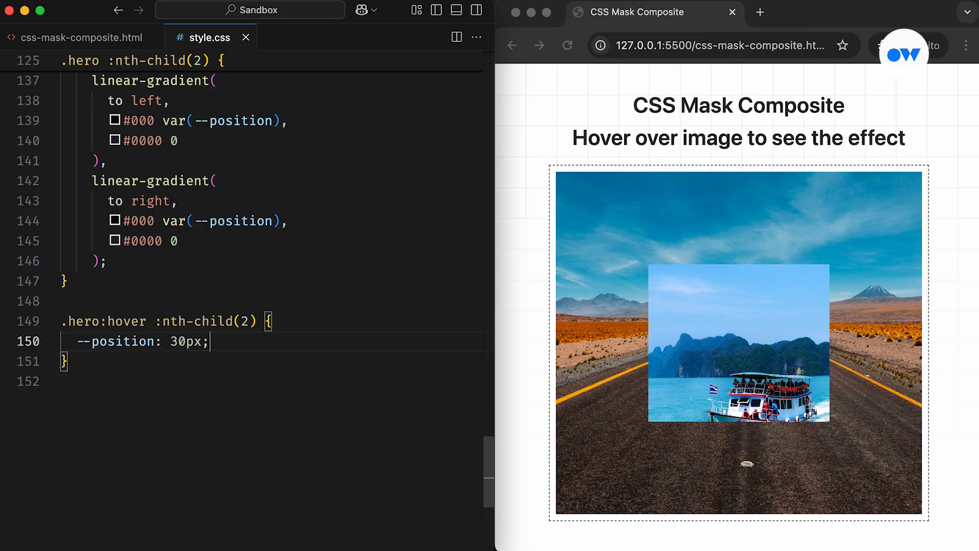
key("enter")
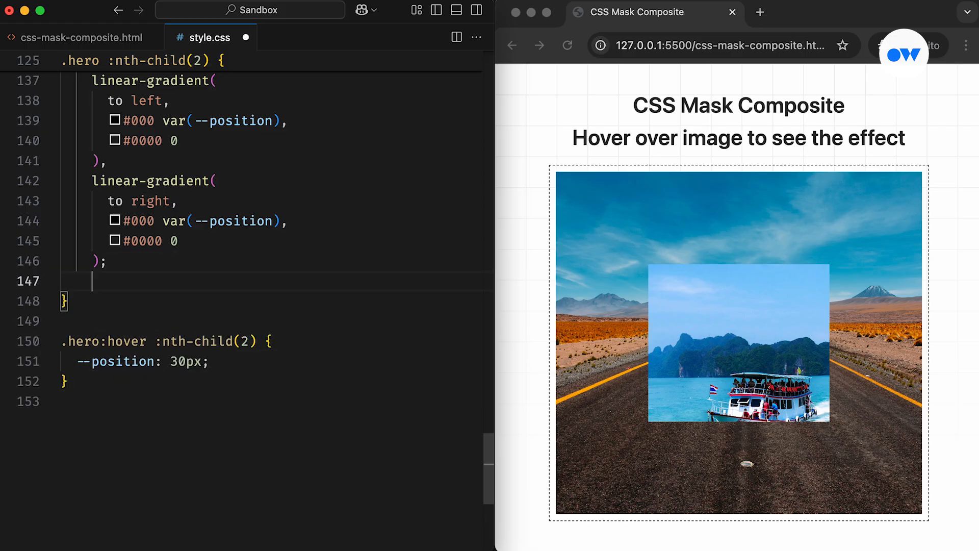
Add 'transition: --position 0.75s ease-in-out;' to the second slide's rule.
type("transition: --position 0.75s ease-in-out;")
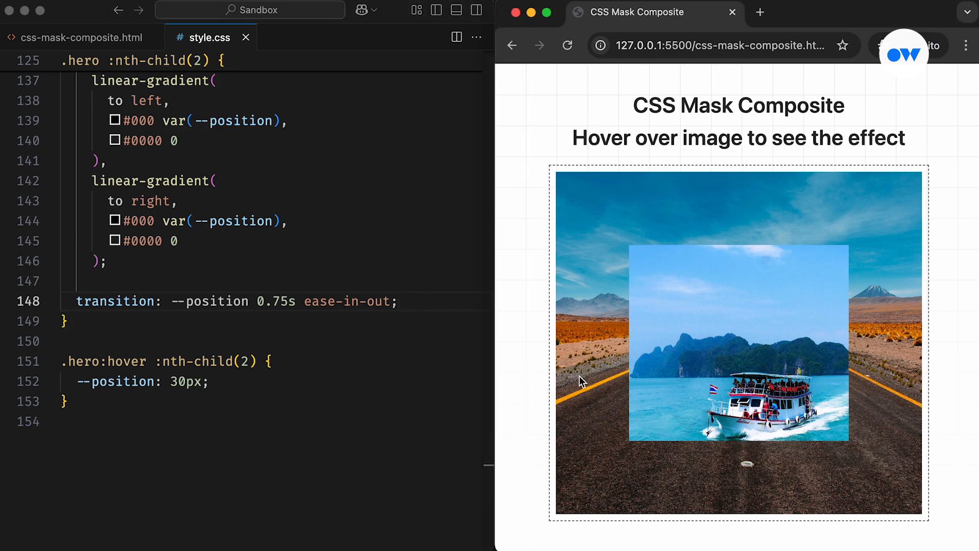
mouse_move(525, 384)
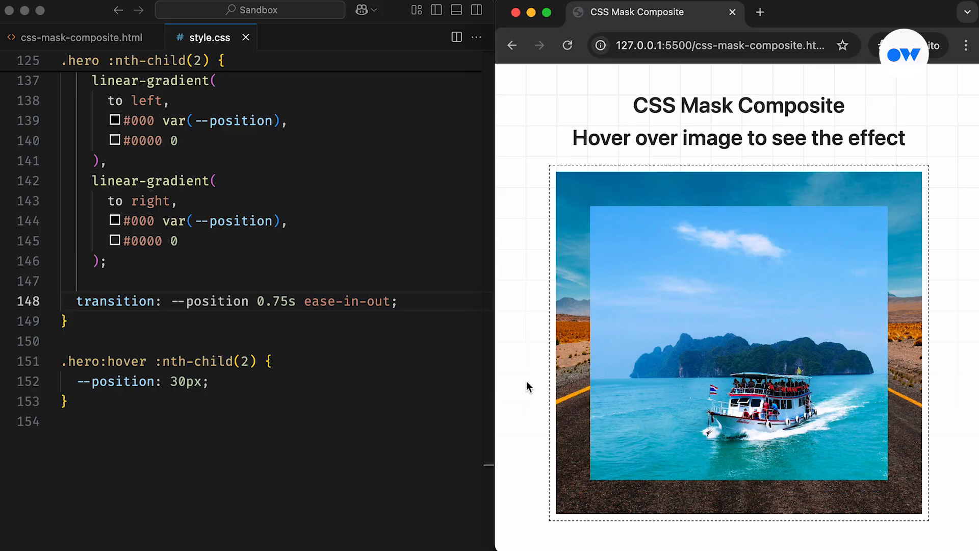
mouse_move(566, 384)
type("mask-composite: ;")
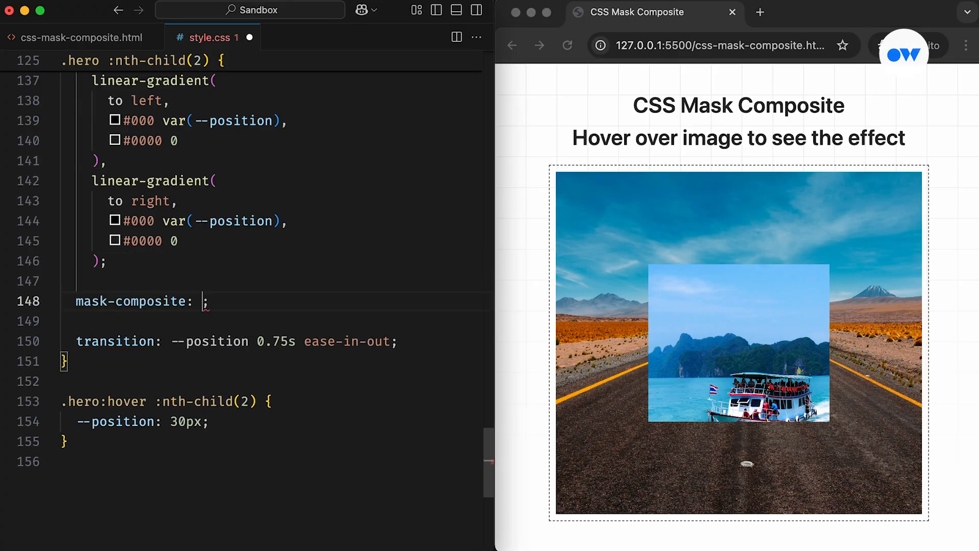
Set the second slide's mask-composite value to exclude.
type("exclude")
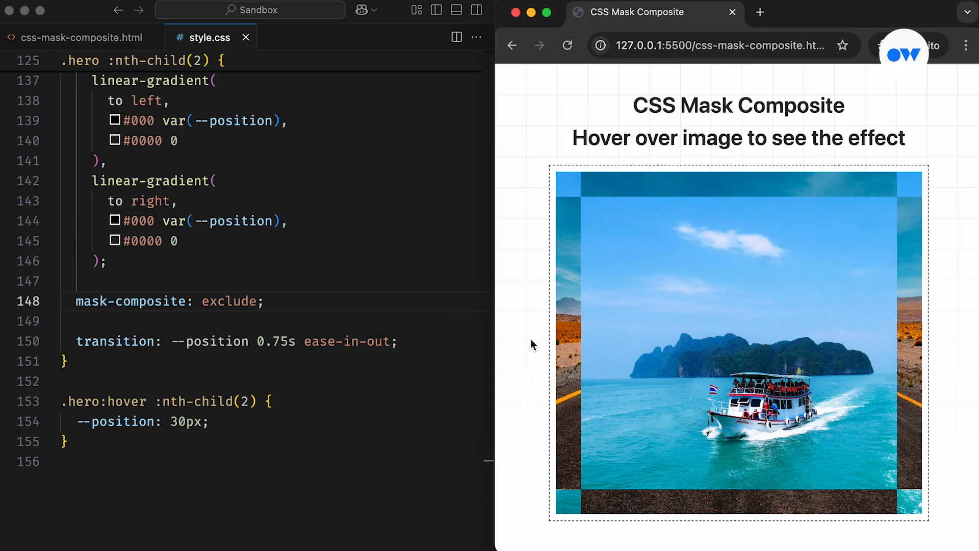
mouse_move(585, 348)
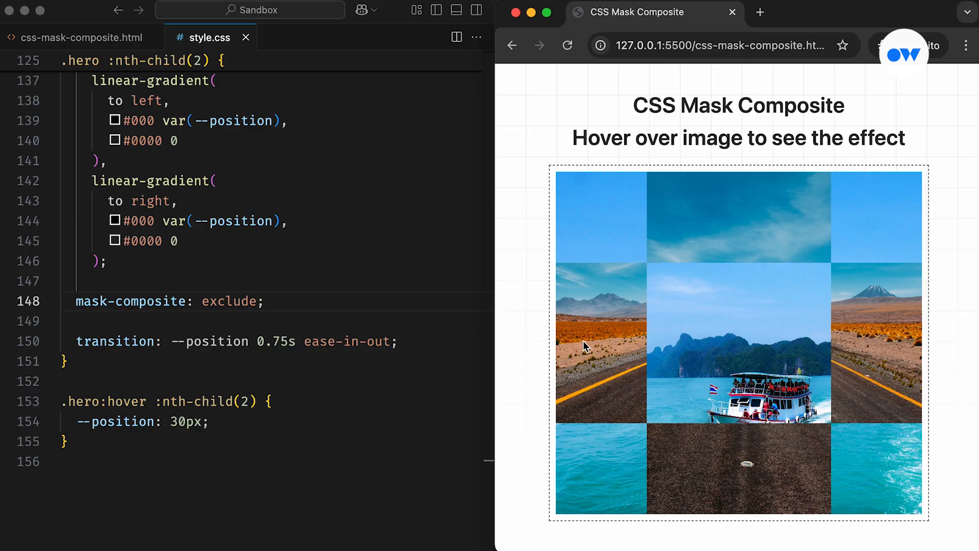
mouse_move(539, 346)
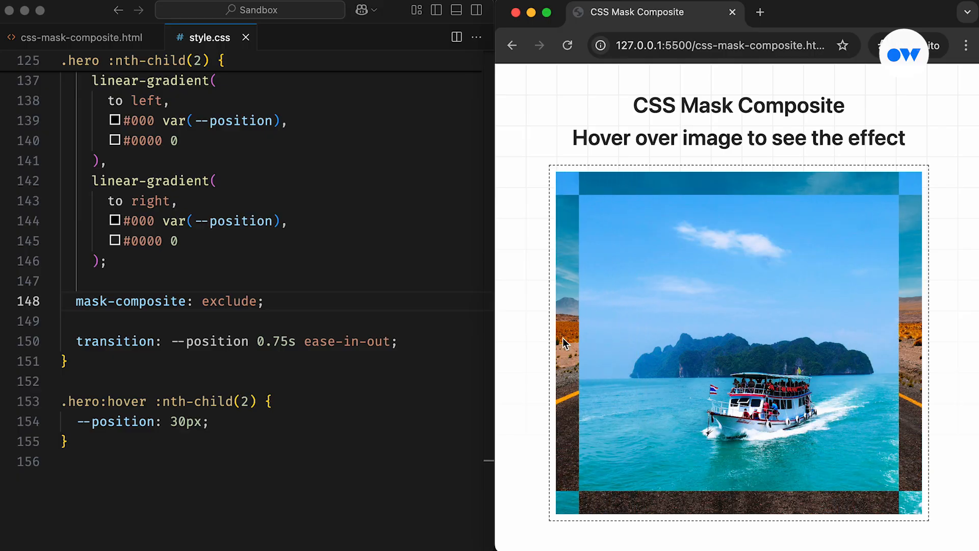
mouse_move(535, 345)
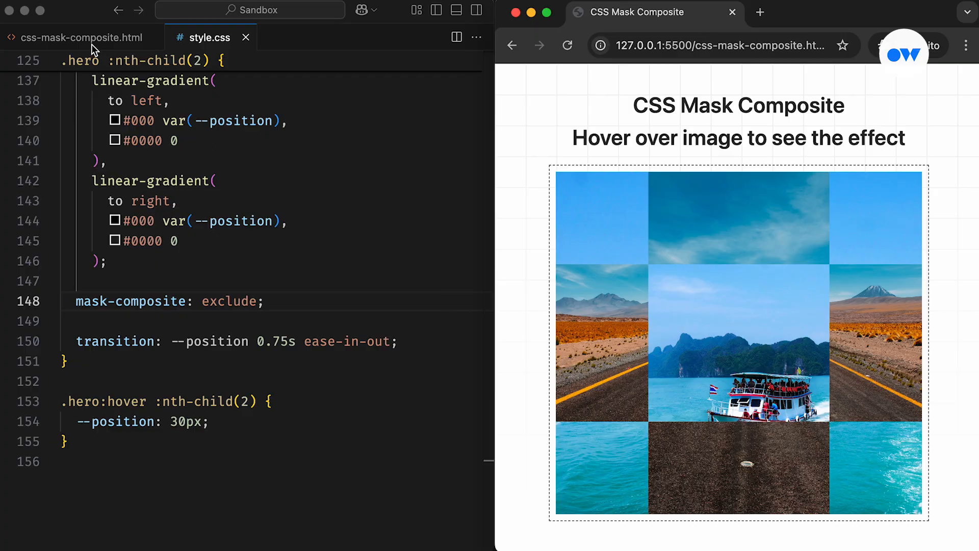
Switch to css-mask-composite.html and scroll down to the commented-out card div.
left_click(80, 37)
type("<div class=\"card\"></div>")
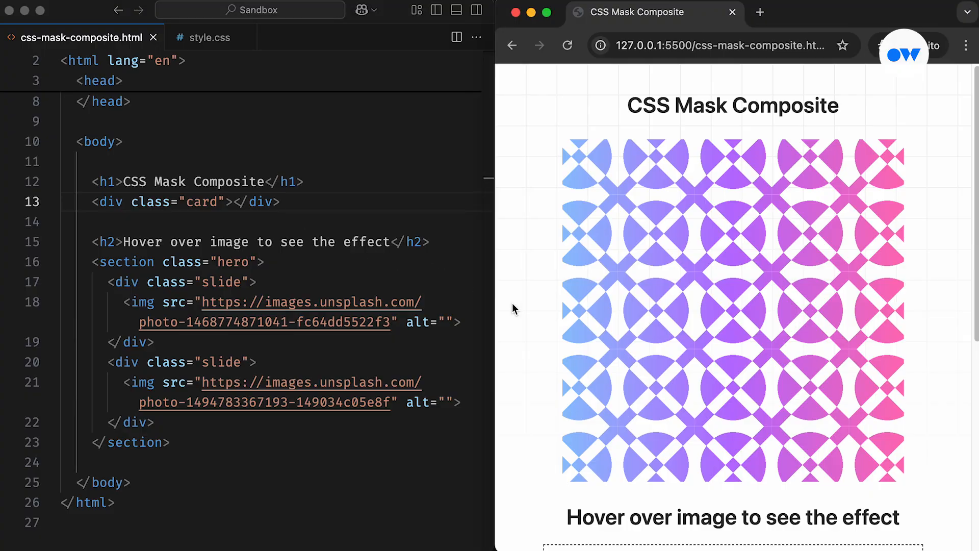
scroll("down", 3)
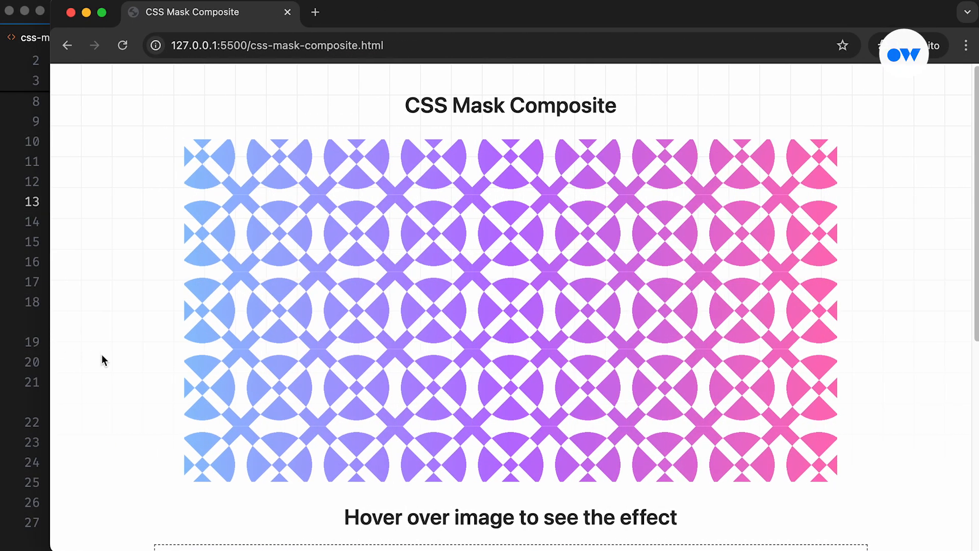
scroll("down", 3)
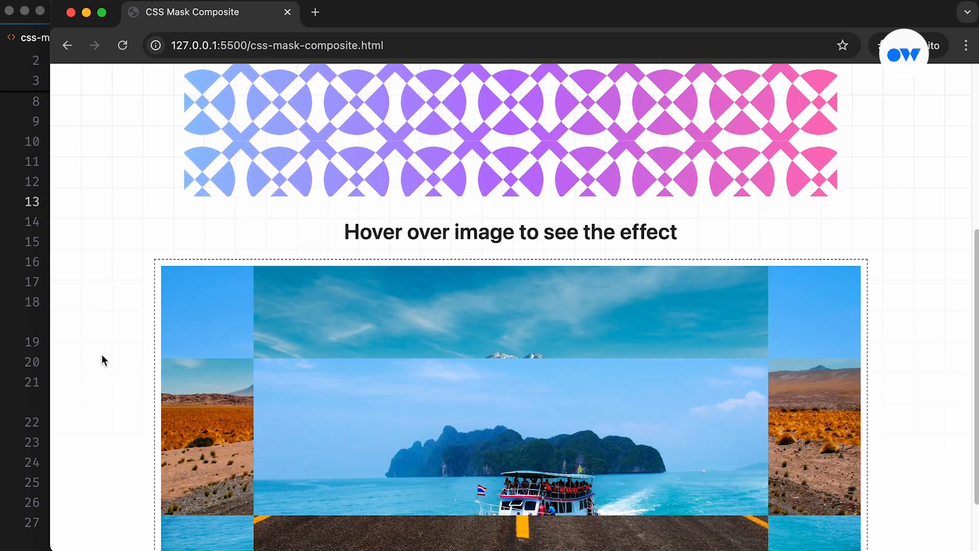
scroll("down", 3)
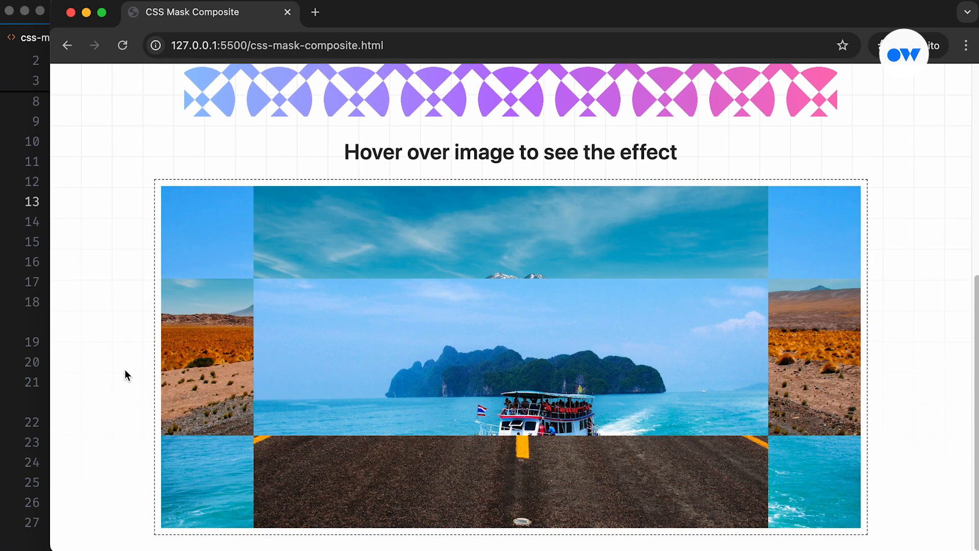
mouse_move(244, 384)
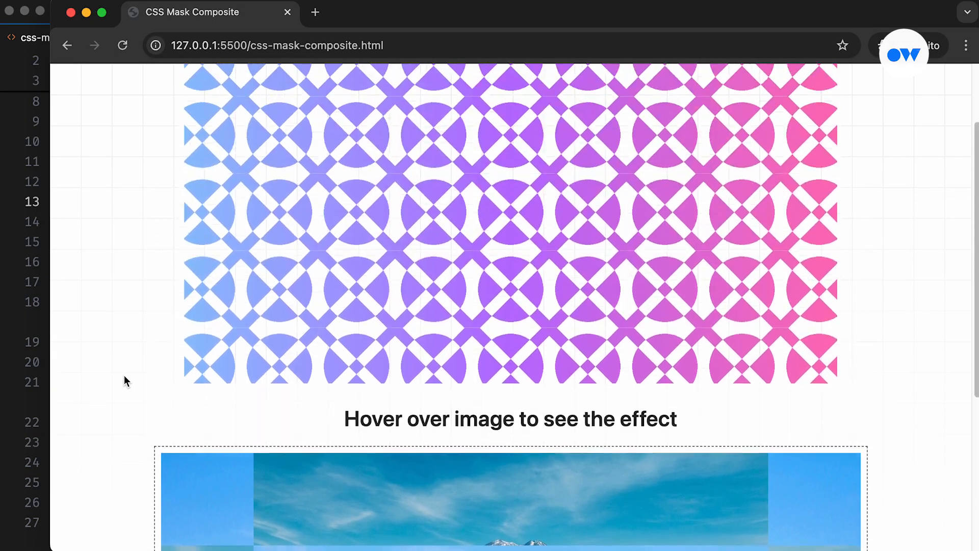
scroll("up", 3)
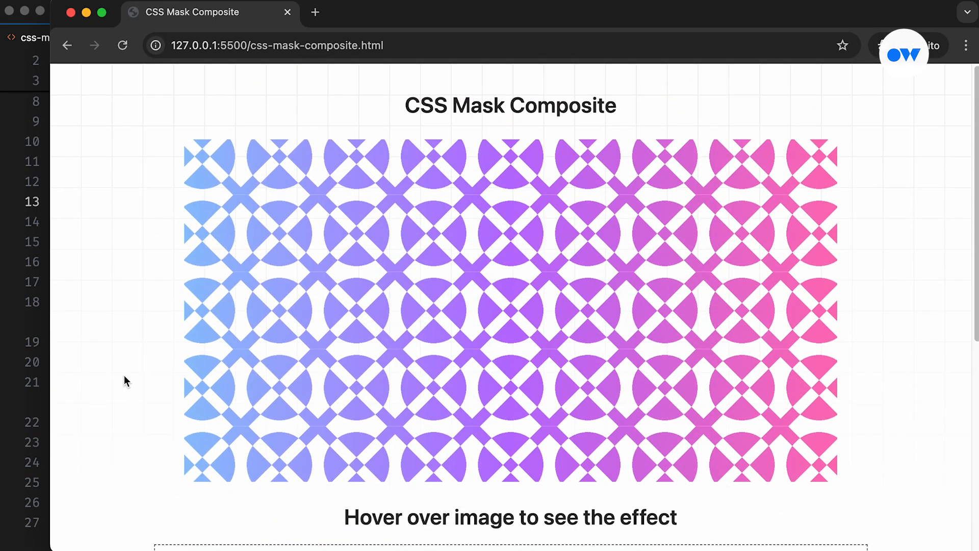